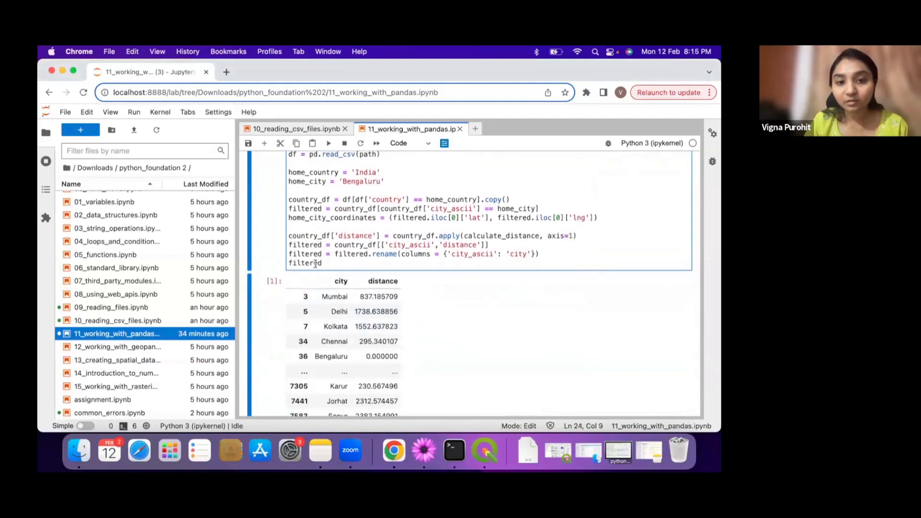
scroll(down, 3)
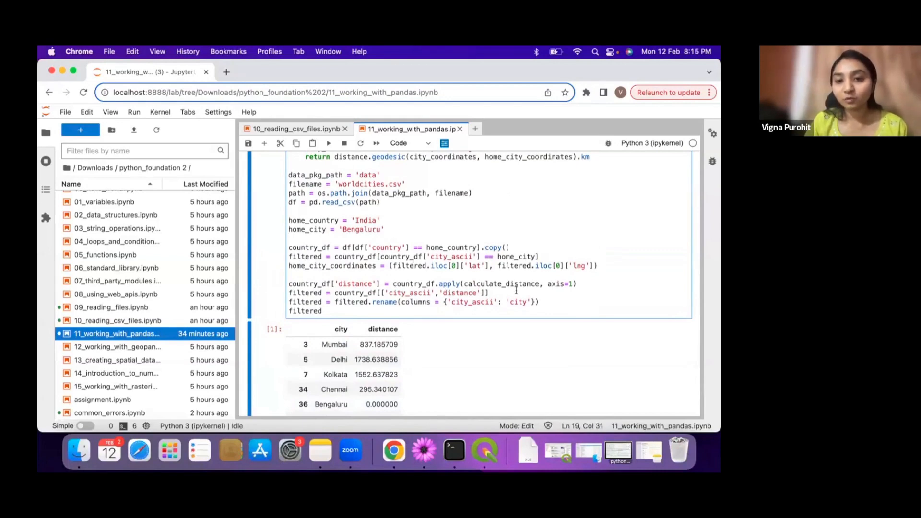
click(490, 292)
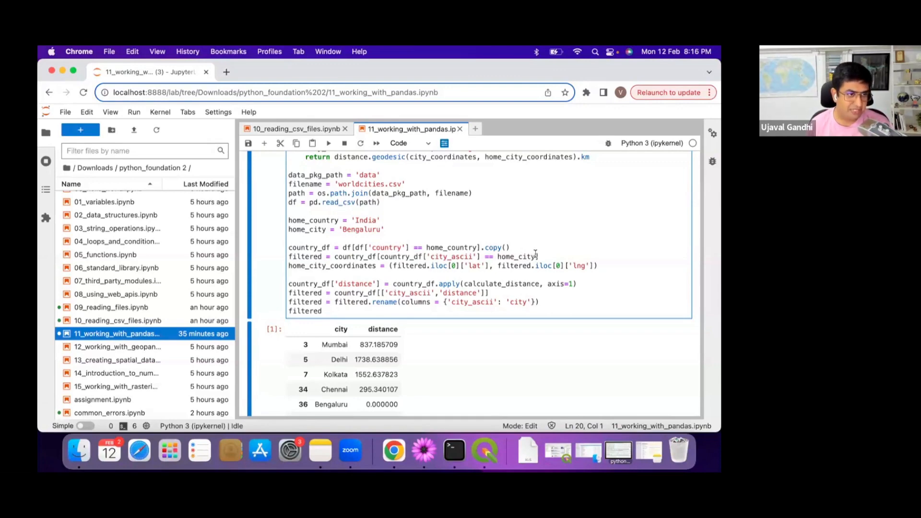
mouse_move(696, 224)
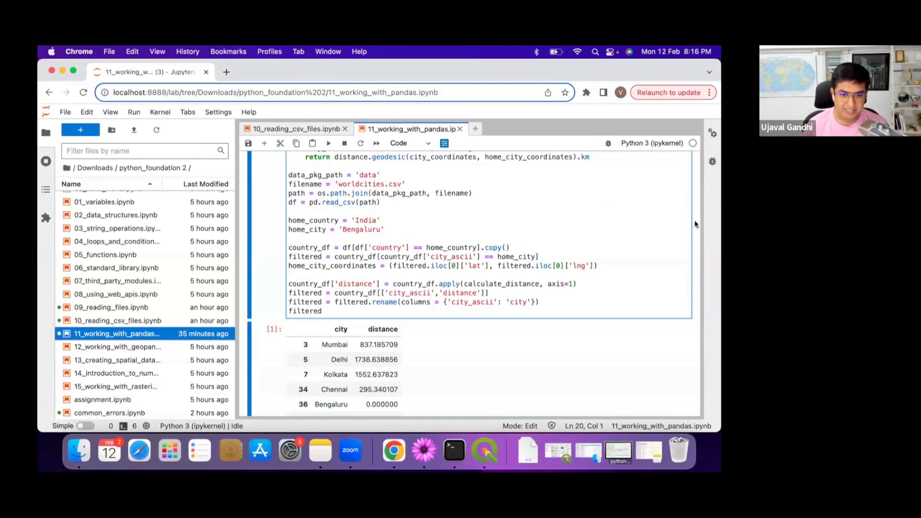